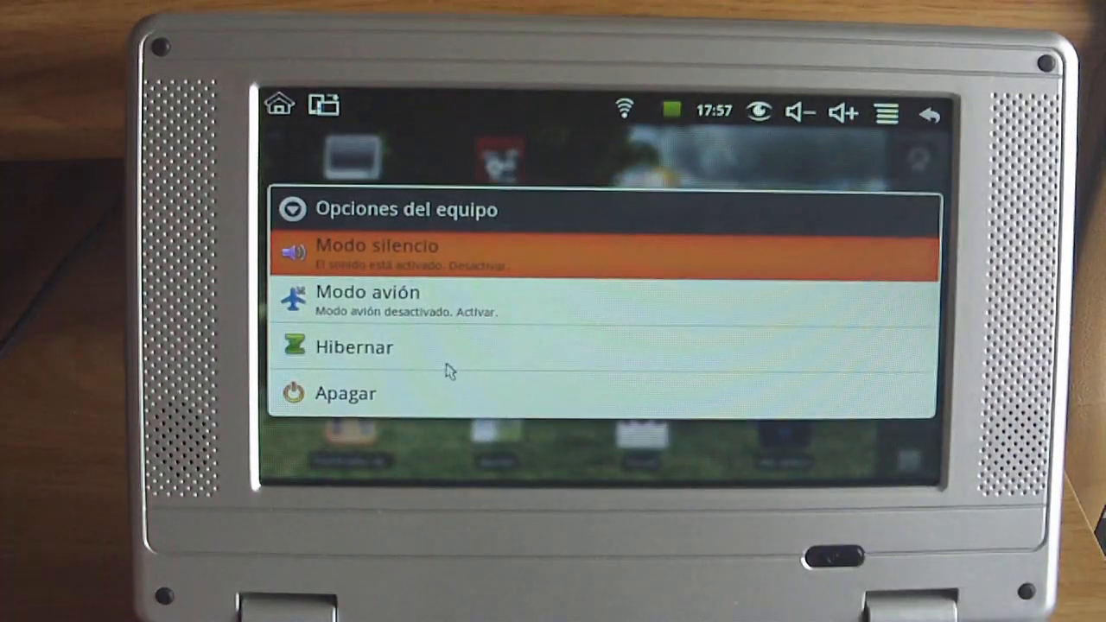
Power off the netbook via Apagar and confirm with Aceptar so it shuts down
click(346, 392)
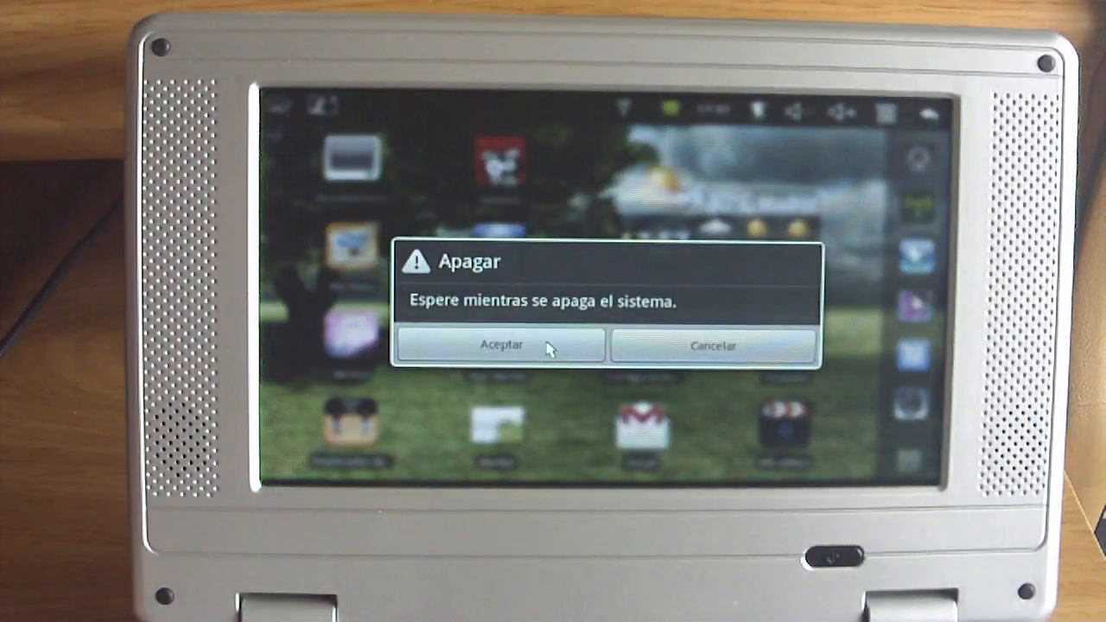
click(498, 345)
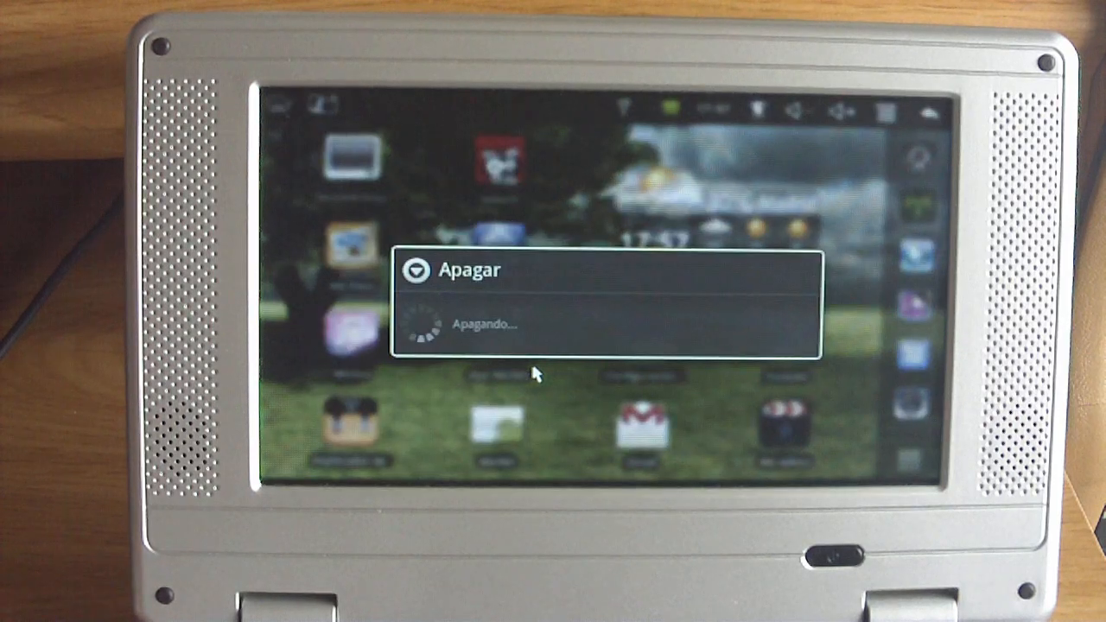